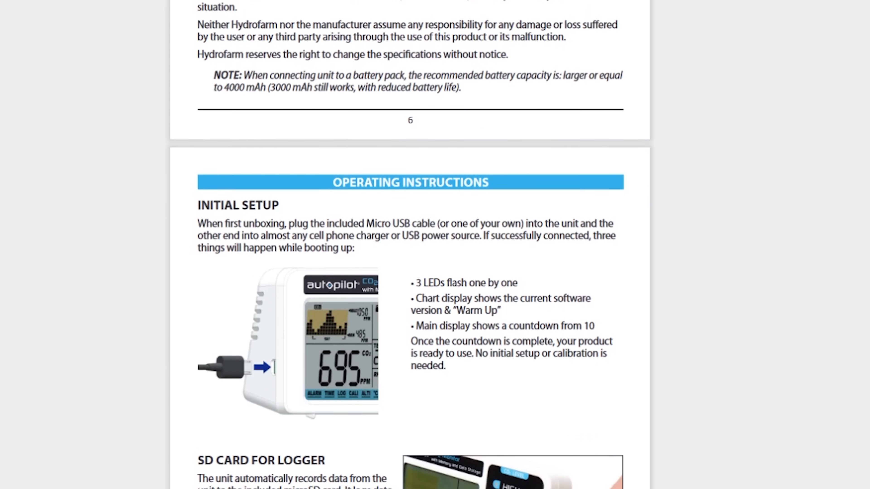
pyautogui.scroll(-3)
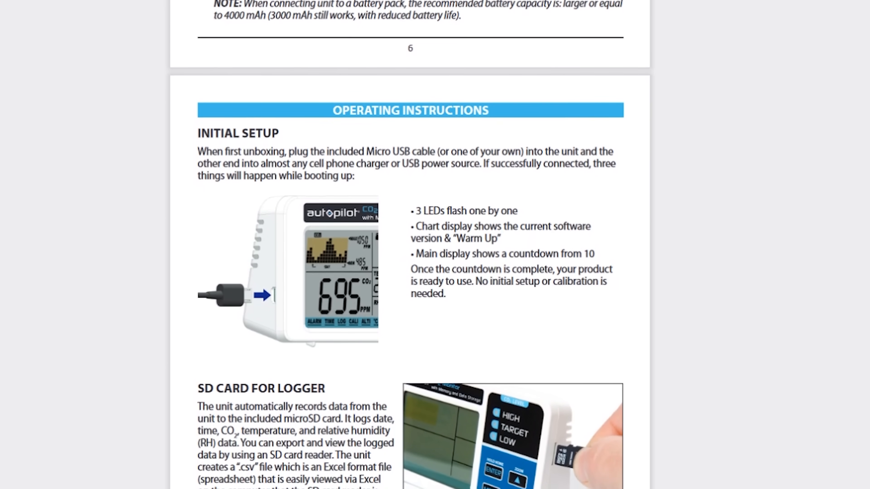
pyautogui.scroll(-3)
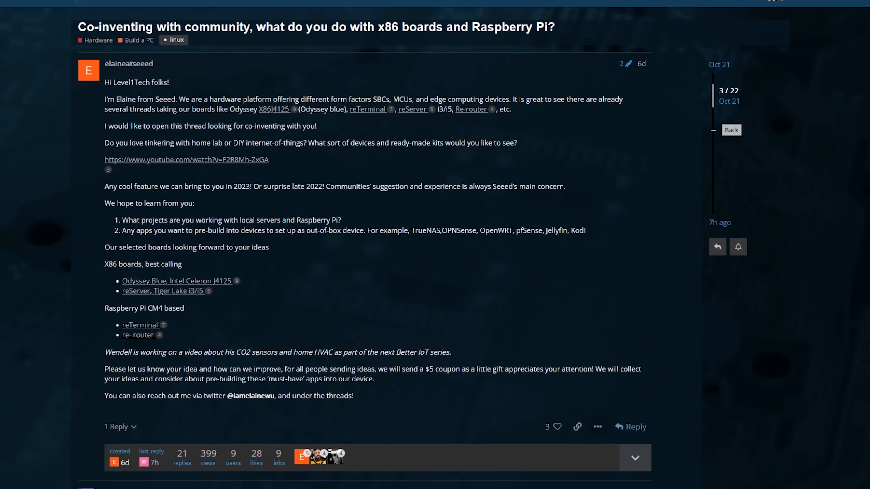
pyautogui.scroll(-3)
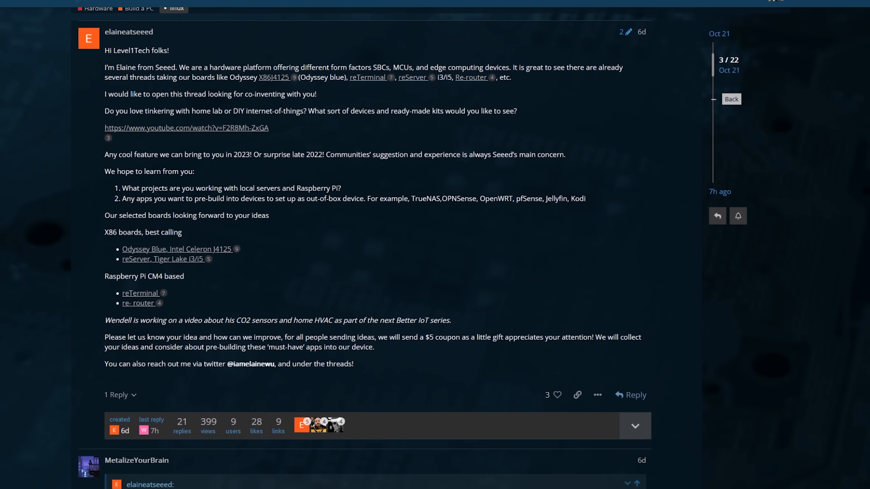
pyautogui.scroll(-3)
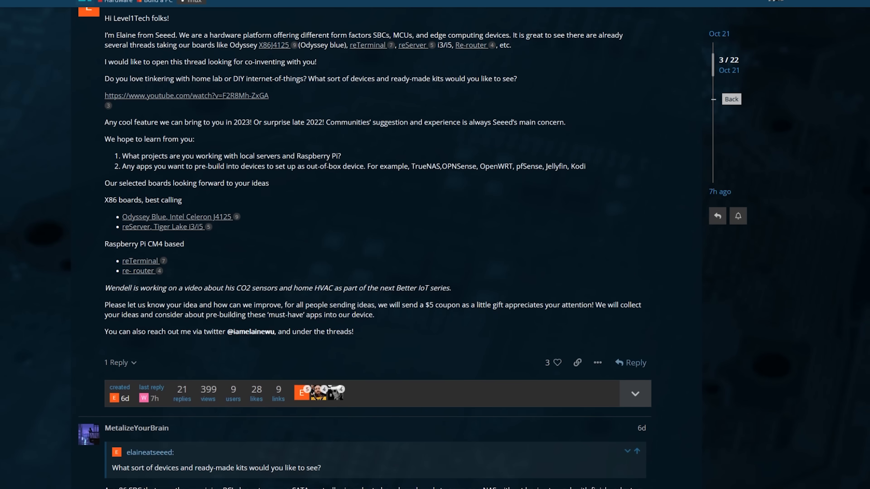
pyautogui.scroll(-3)
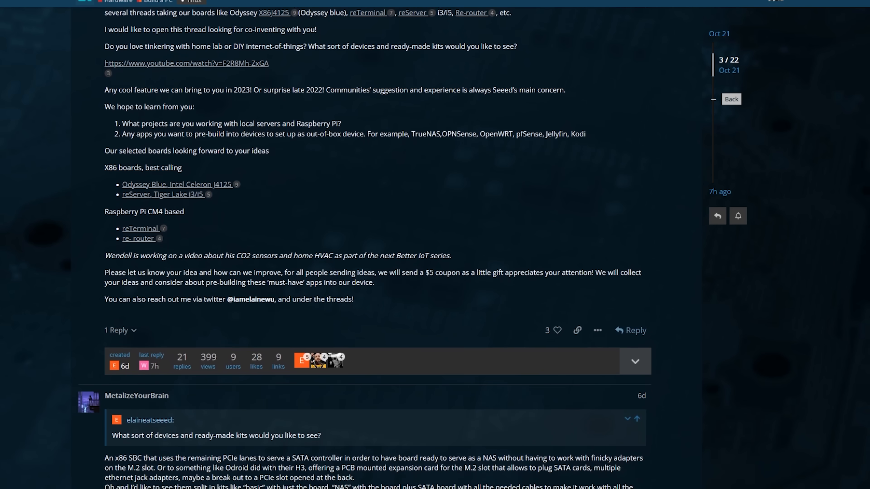
pyautogui.scroll(-3)
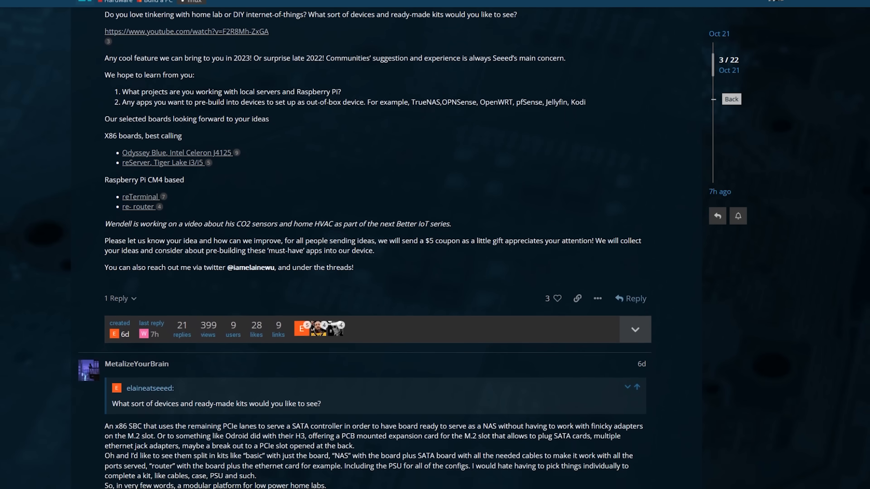
pyautogui.scroll(-3)
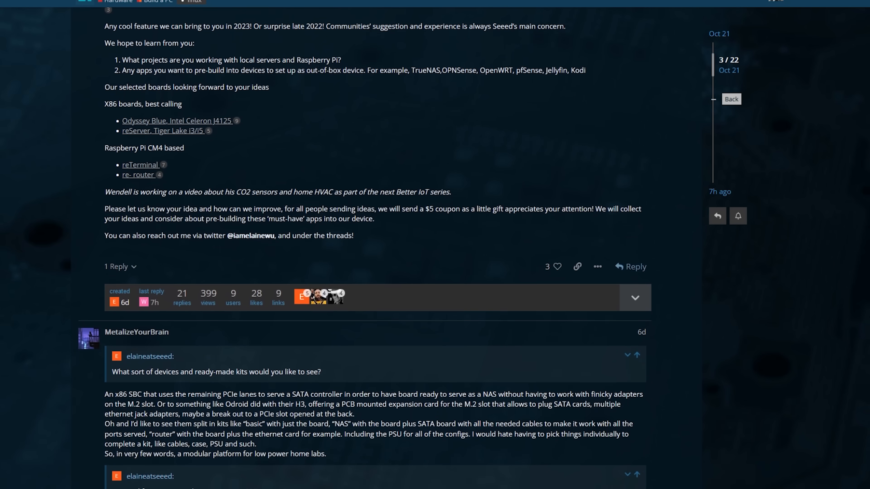